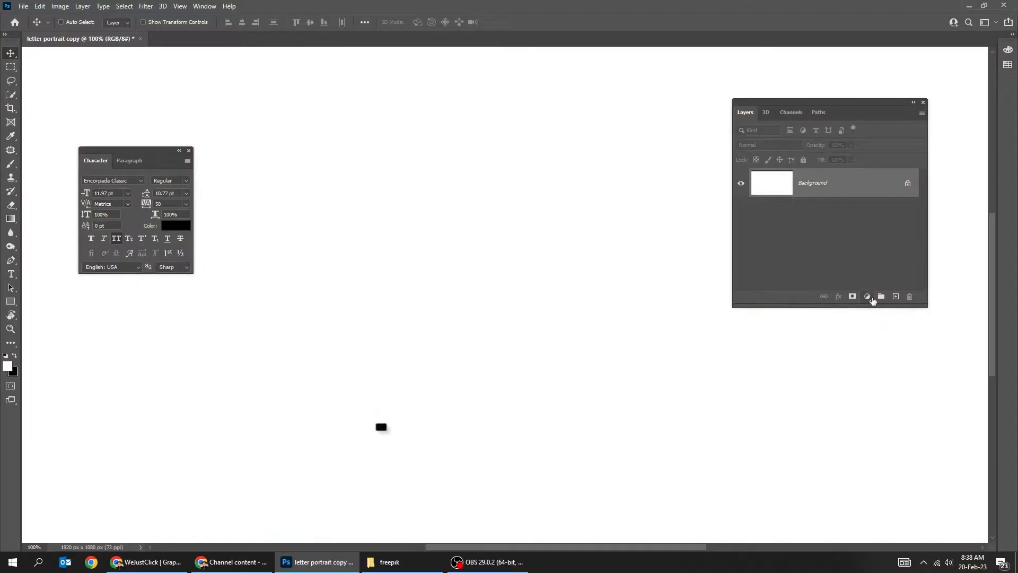
Add a Gradient Fill layer from the Black-White preset with its dark stop set to d9d9d9.
click(867, 297)
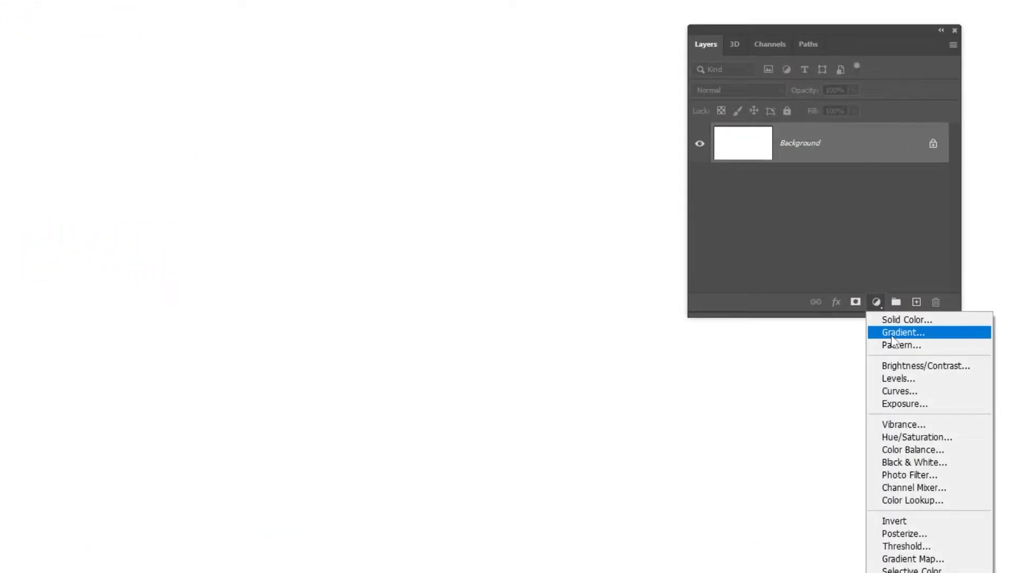
click(902, 332)
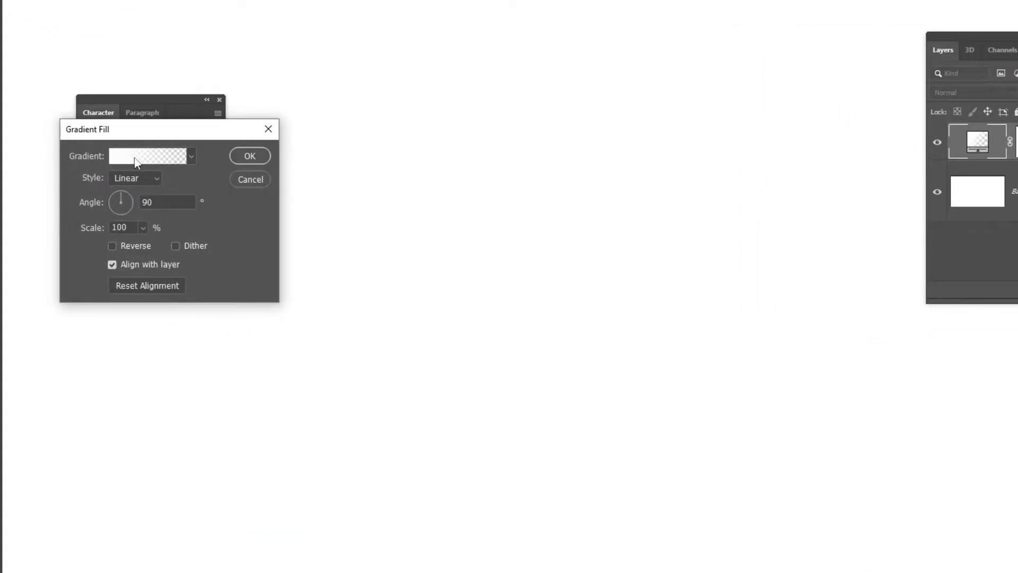
click(148, 156)
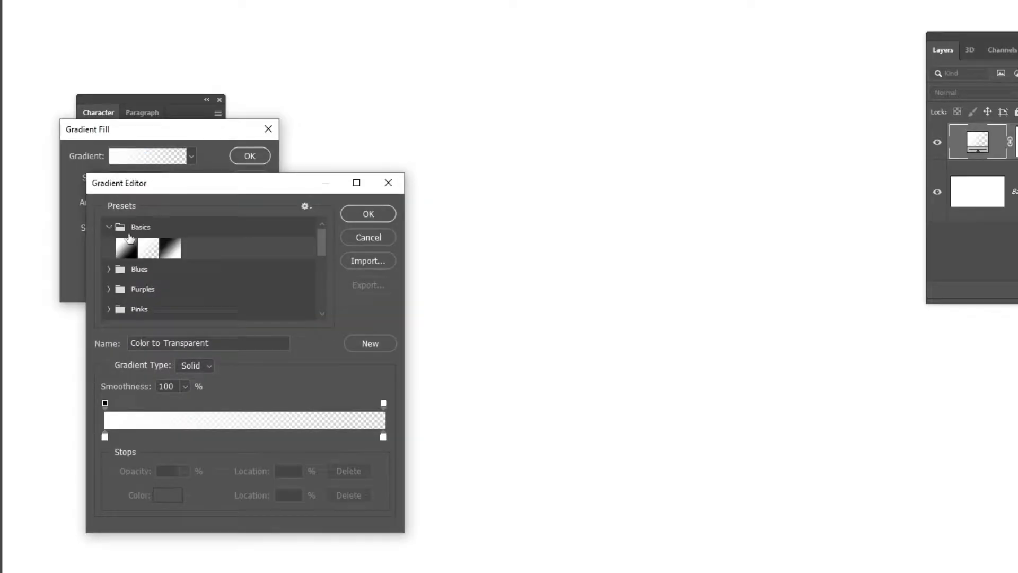
click(170, 248)
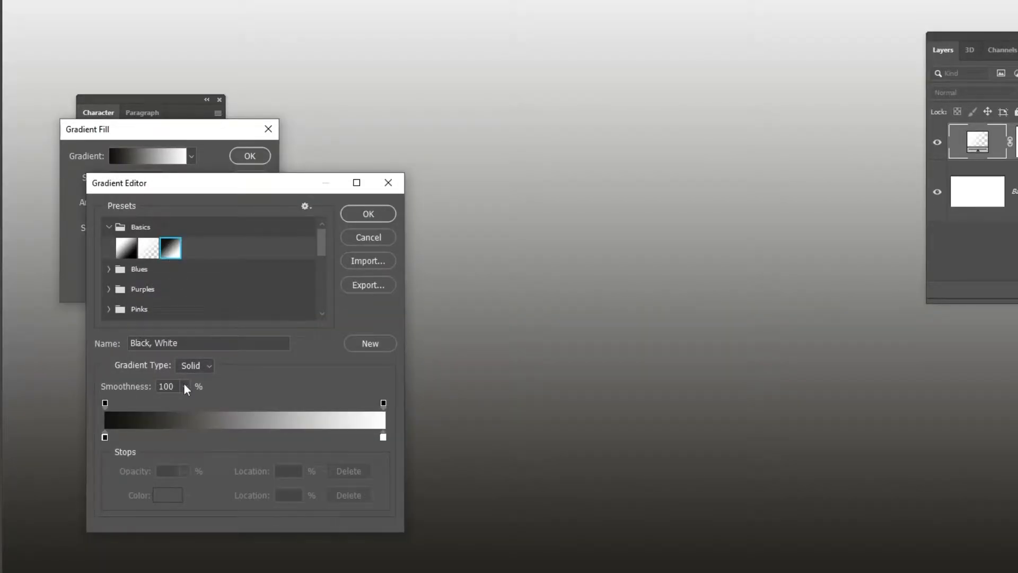
double_click(104, 437)
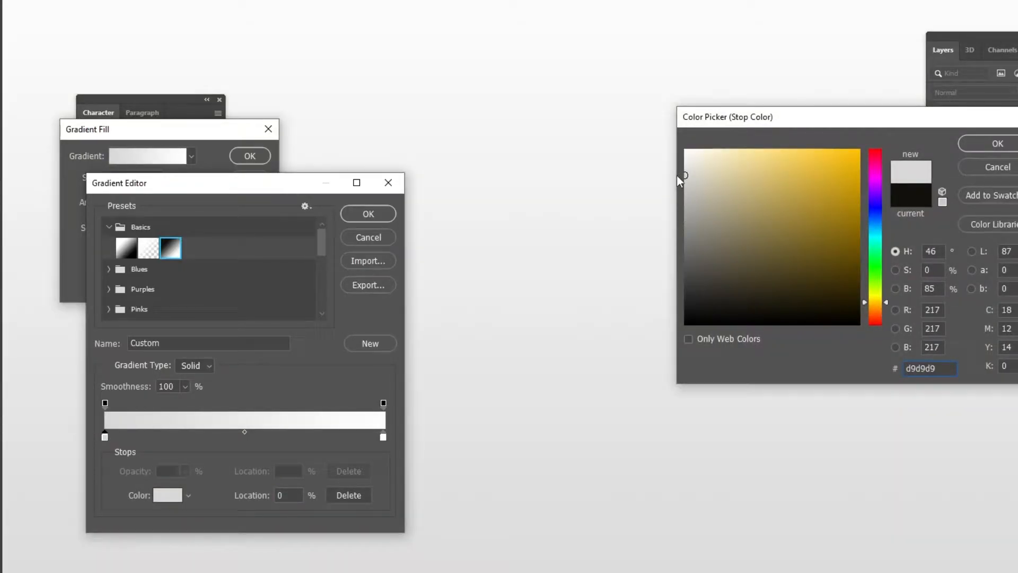
click(998, 144)
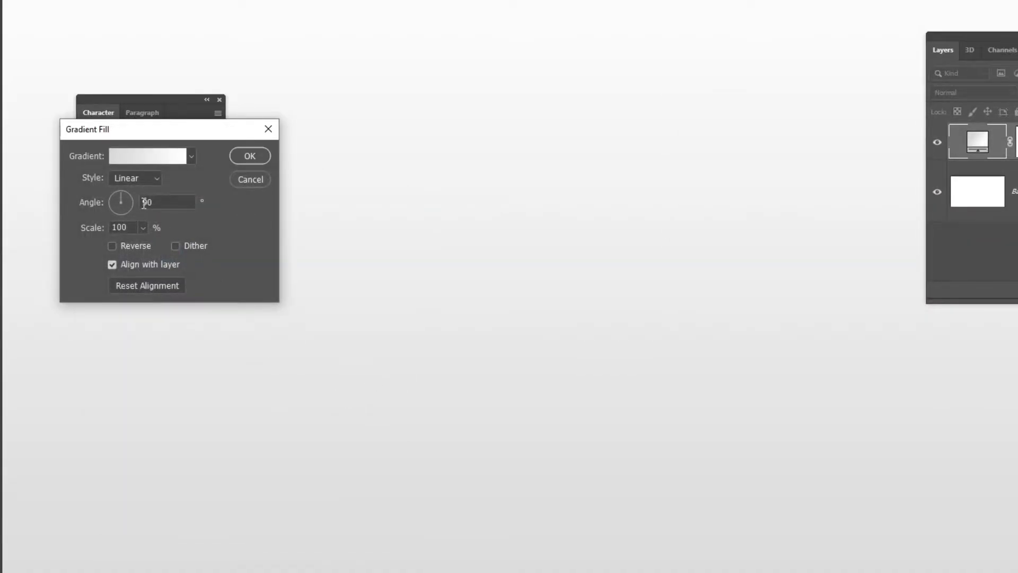
Make the gradient fill Radial and reversed at 230% scale.
click(134, 177)
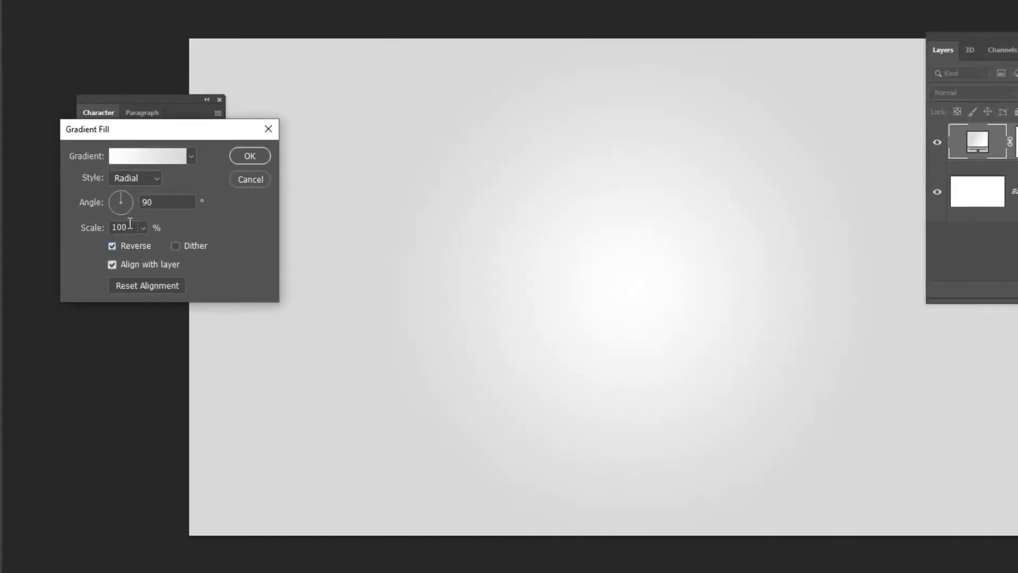
text(230)
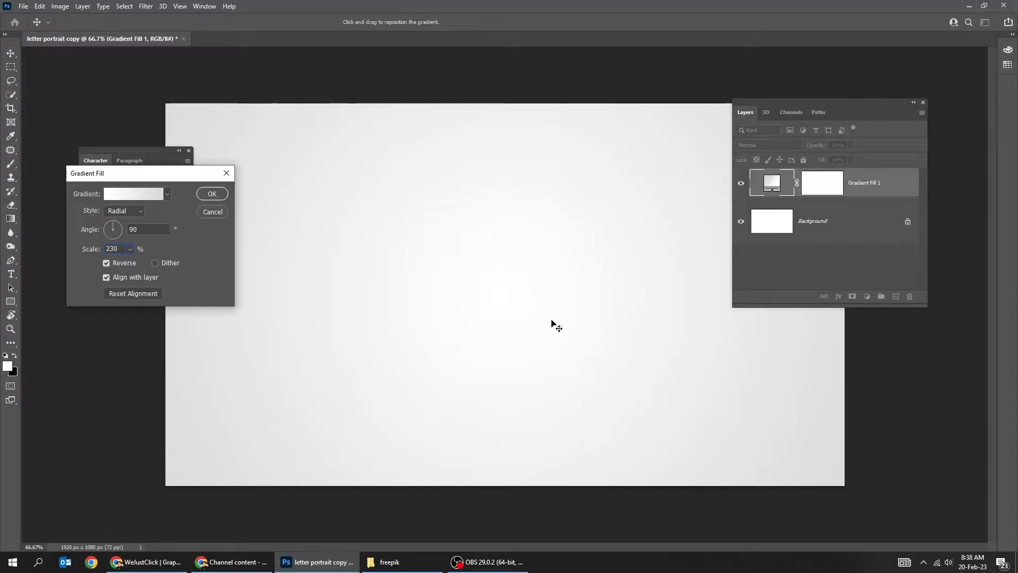
click(212, 194)
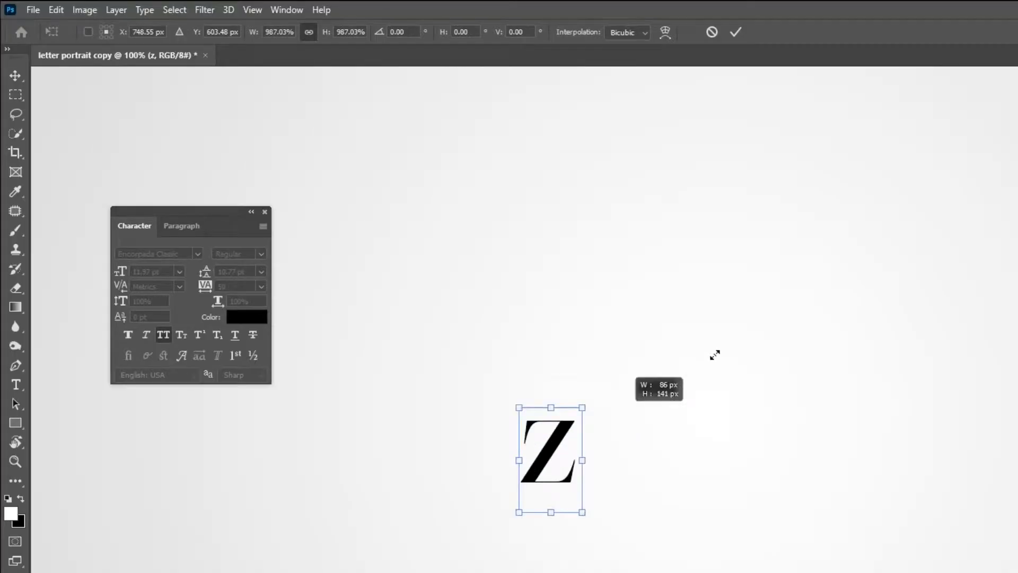
Commit the Z's transform and set its font size to 1000 pt.
click(736, 32)
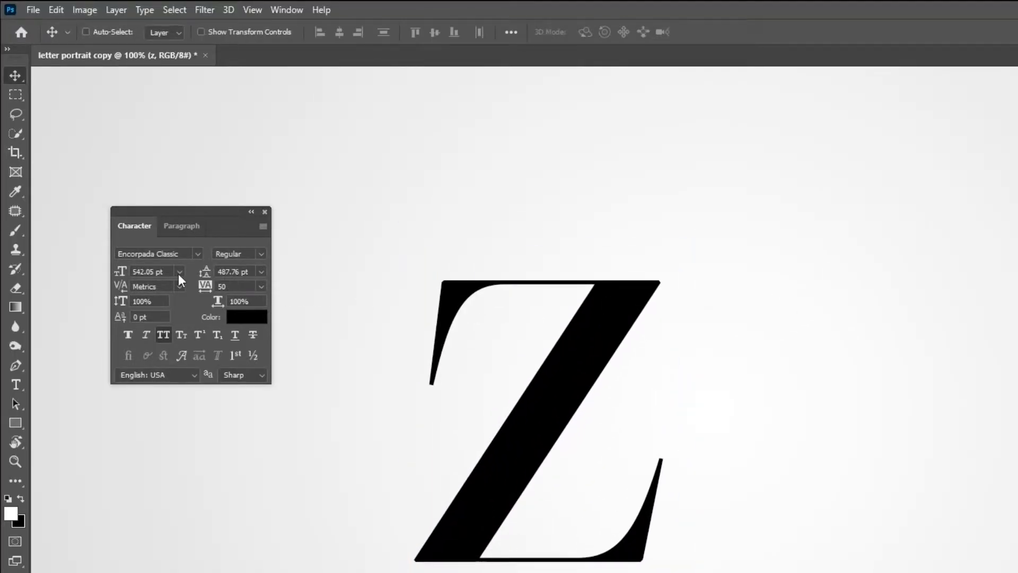
text(1000 pt)
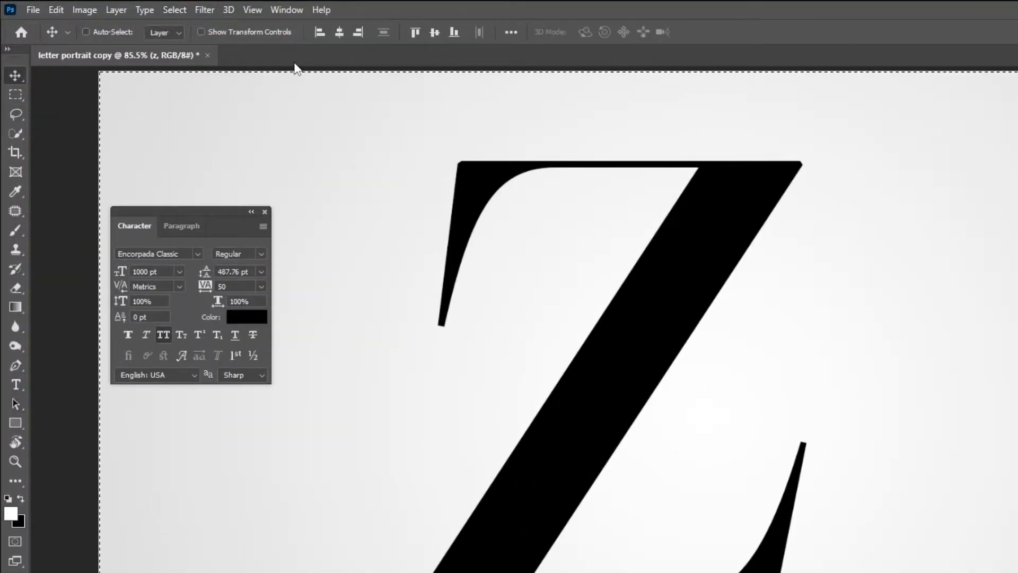
click(433, 32)
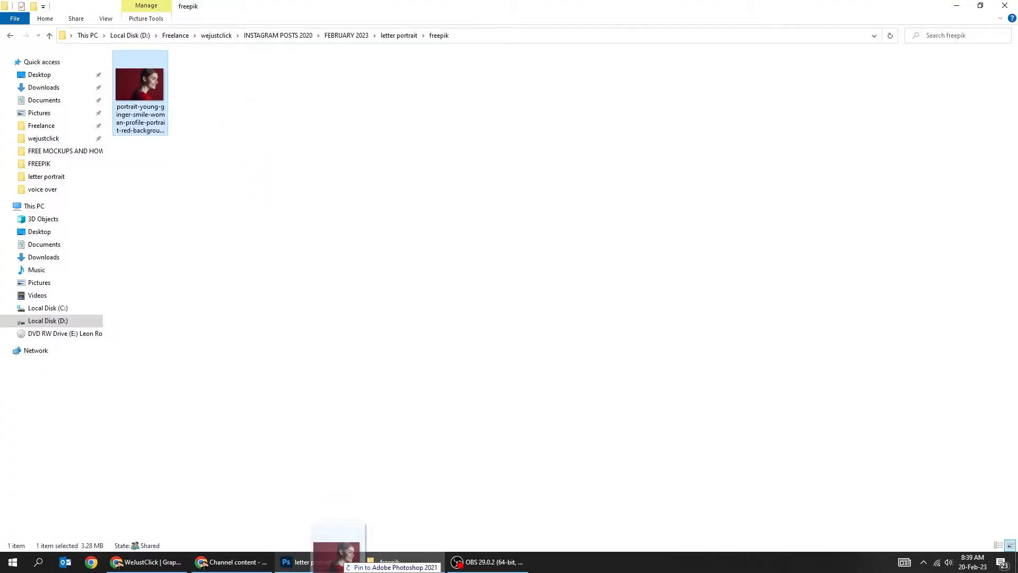
Drag the portrait JPG from the freepik folder onto Photoshop's taskbar button.
click(314, 561)
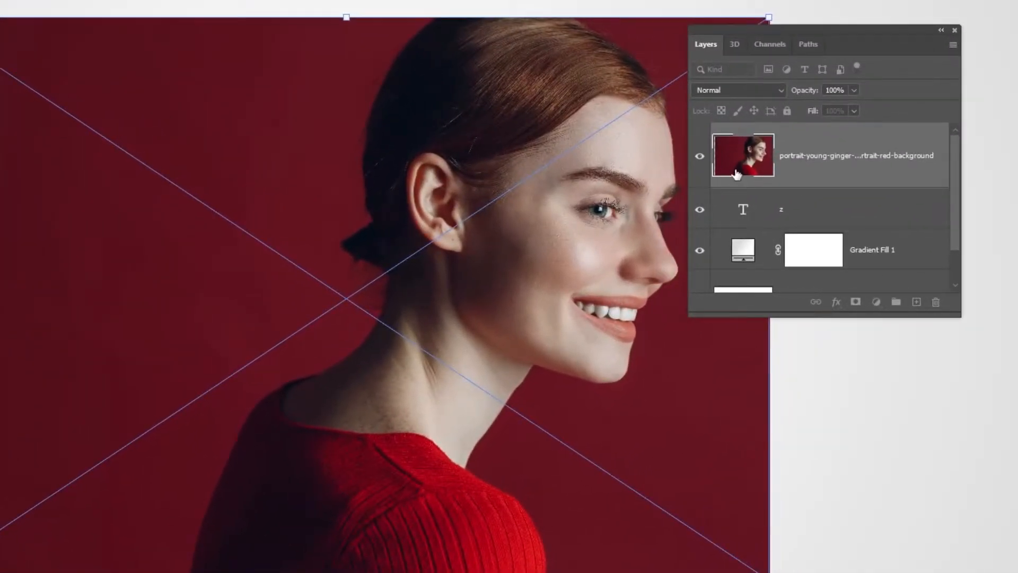
Lower the placed portrait's layer opacity so the Z shows through.
drag(856, 108, 835, 107)
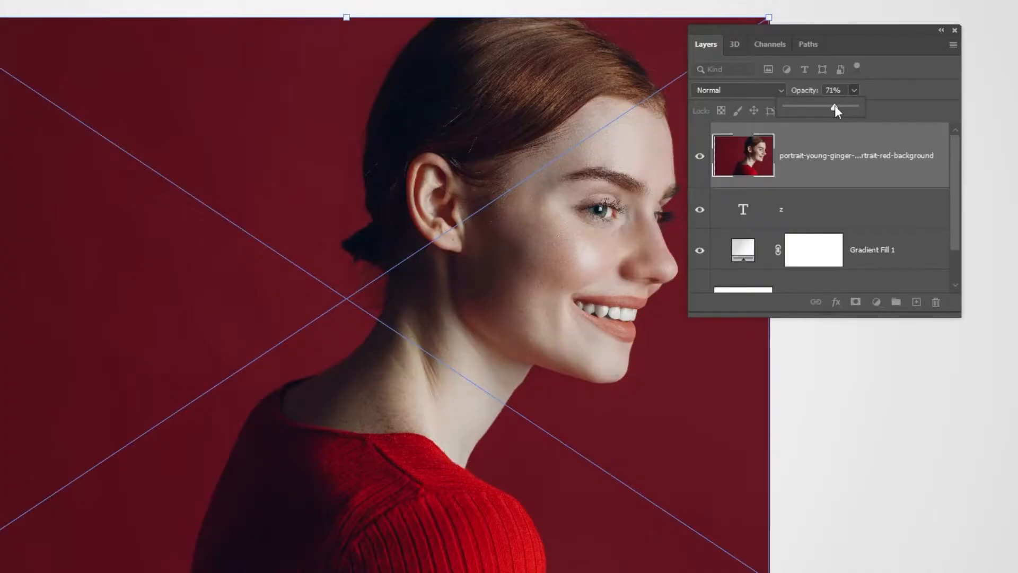
drag(835, 107, 831, 107)
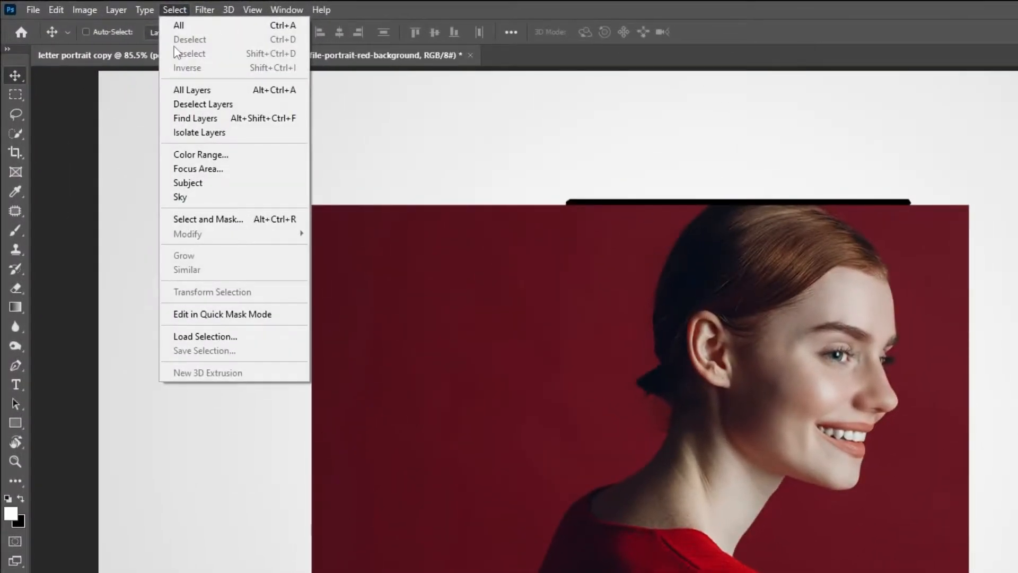
Mask the portrait to its subject and paint out hair, bun and shoulder outside the Z.
click(179, 25)
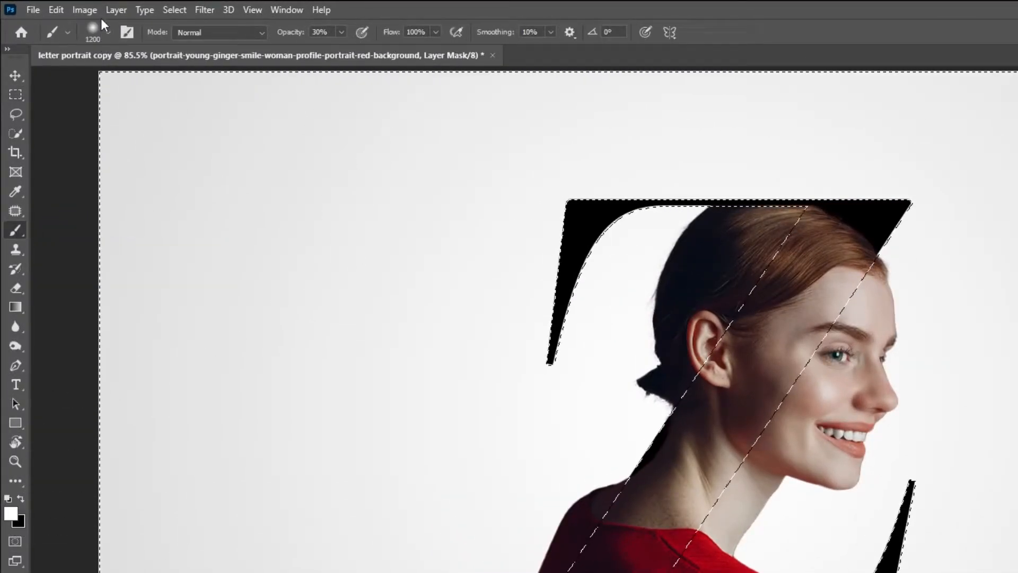
click(93, 31)
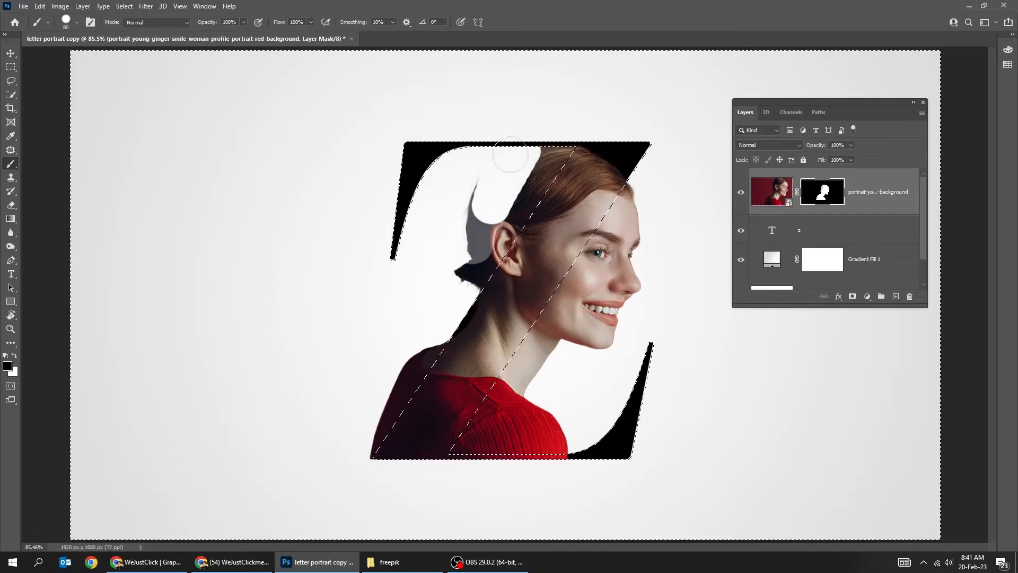
drag(510, 159, 490, 250)
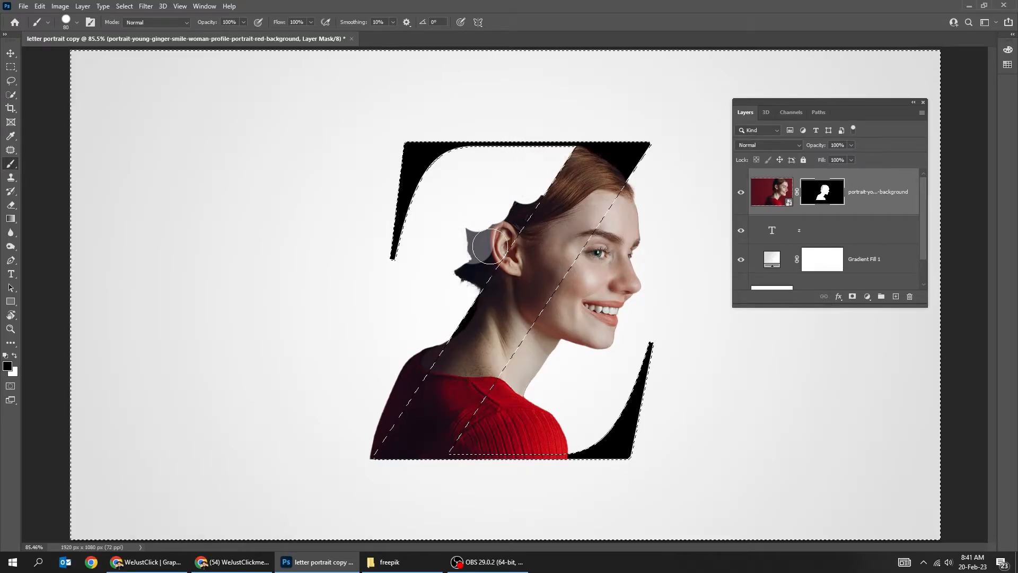
drag(490, 246, 393, 396)
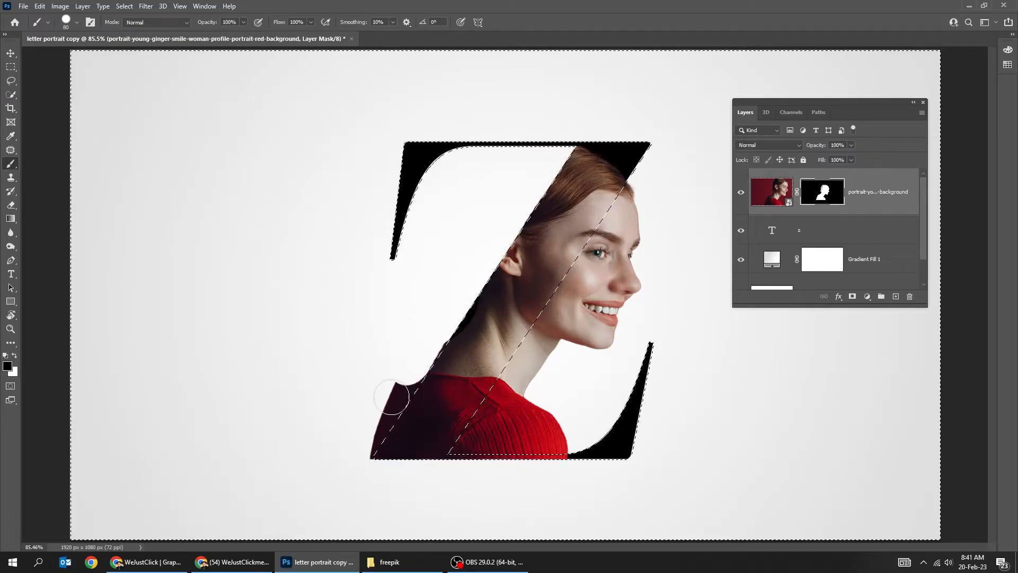
drag(393, 397, 435, 305)
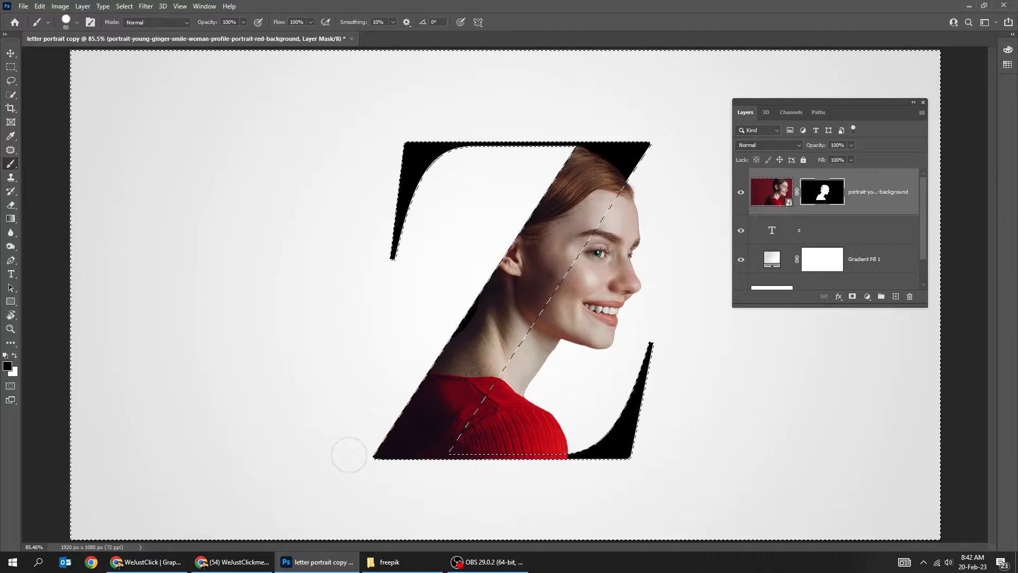
Add a Gradient Map clipped to the portrait using the Basics black-to-white preset.
click(12, 66)
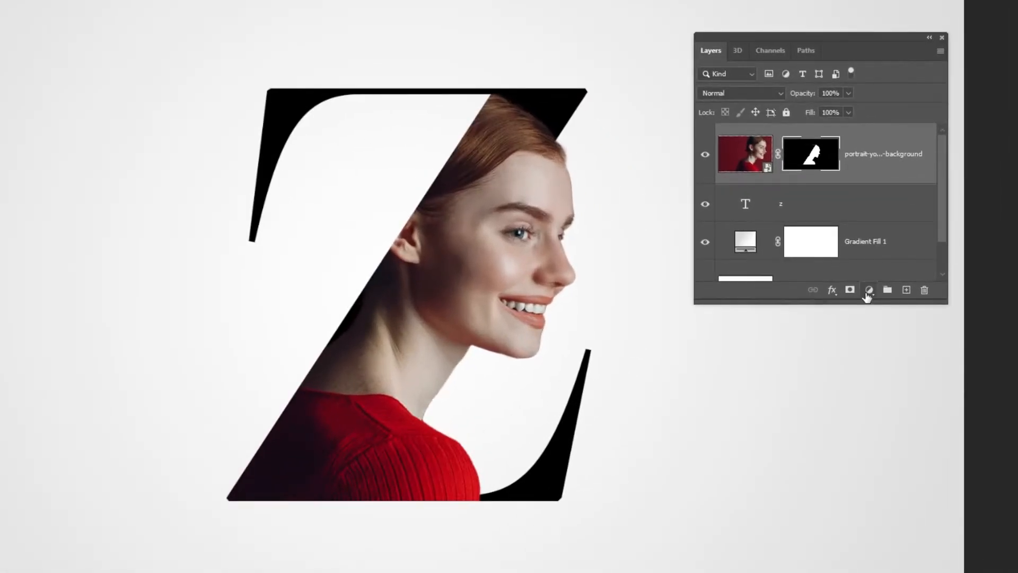
click(868, 289)
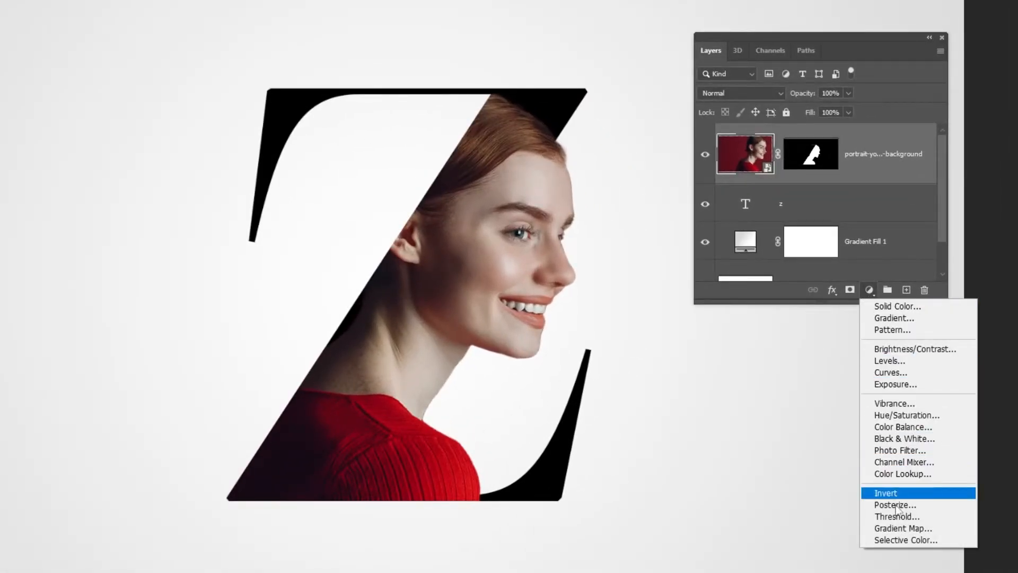
click(886, 492)
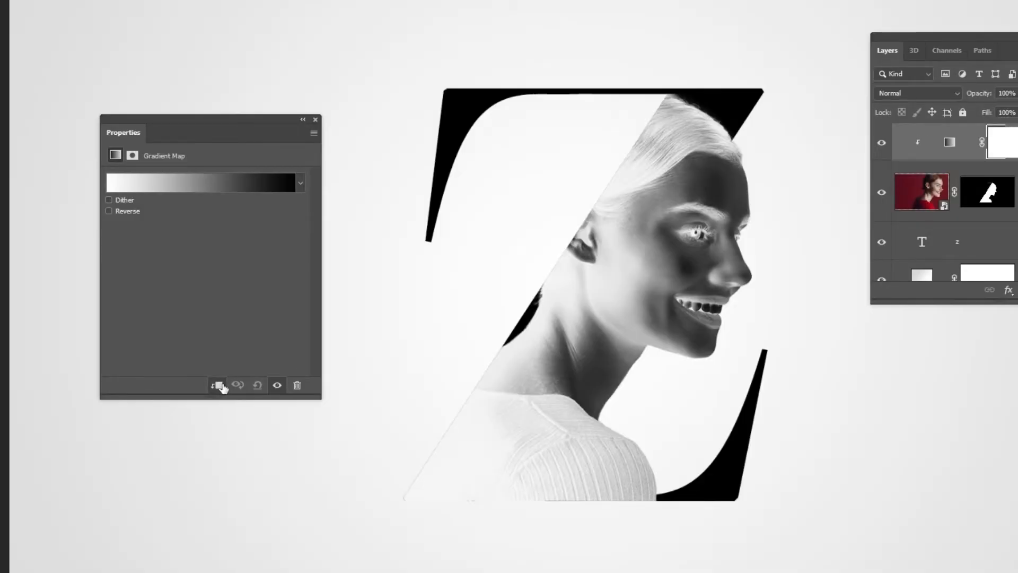
click(203, 183)
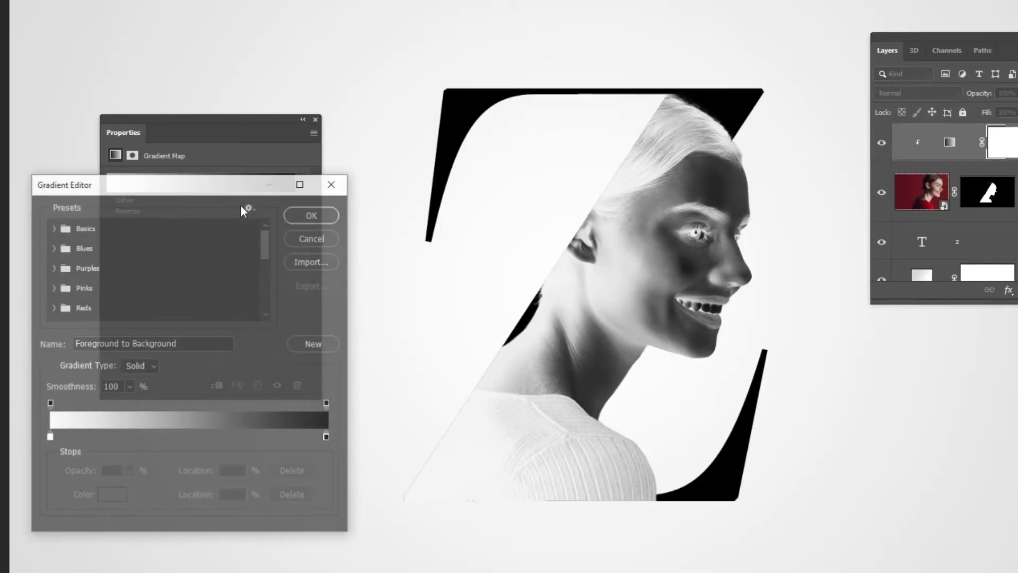
click(84, 228)
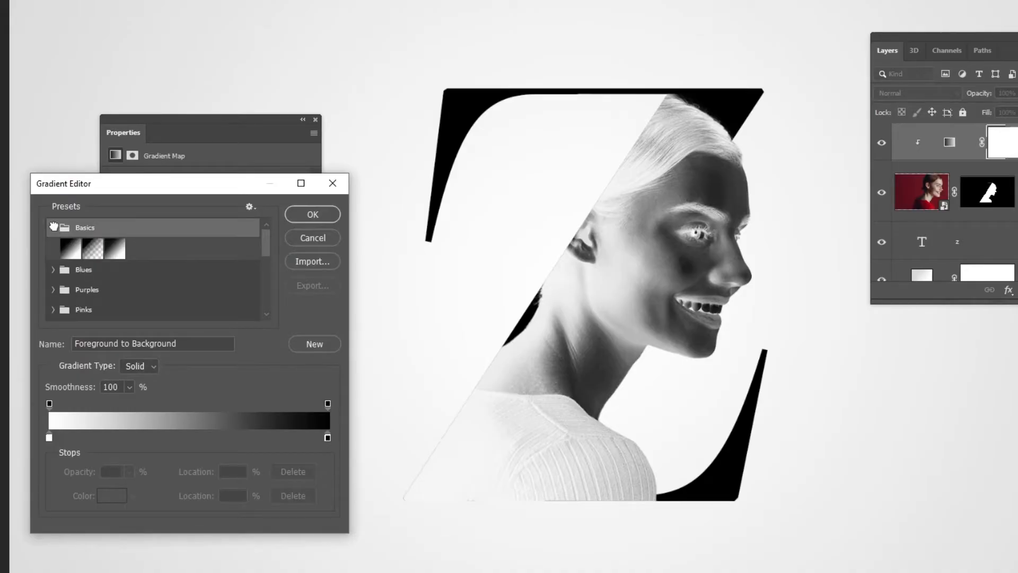
click(70, 248)
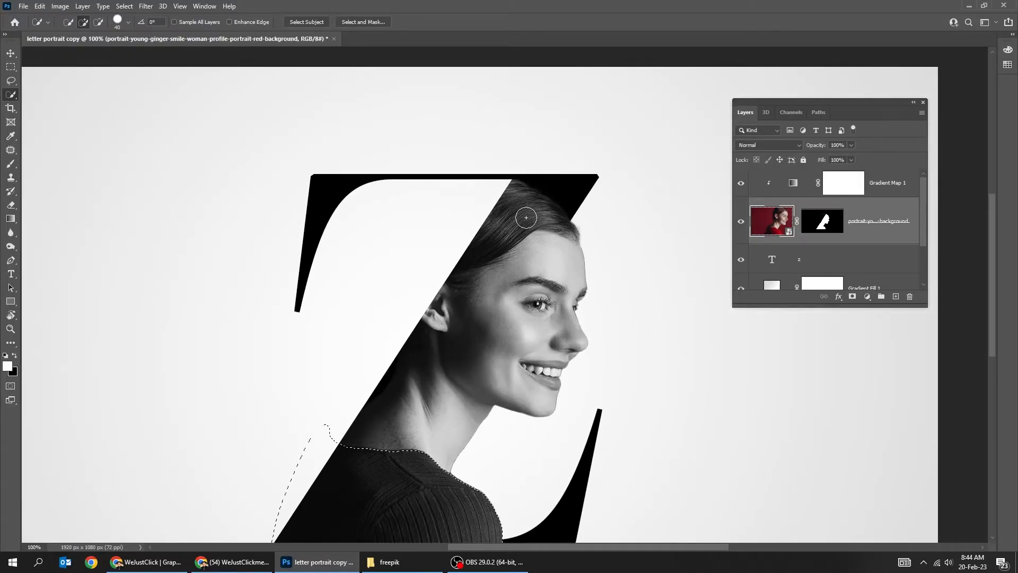
Select the hair and sweater and fill that area black on the Gradient Map mask.
drag(526, 217, 547, 222)
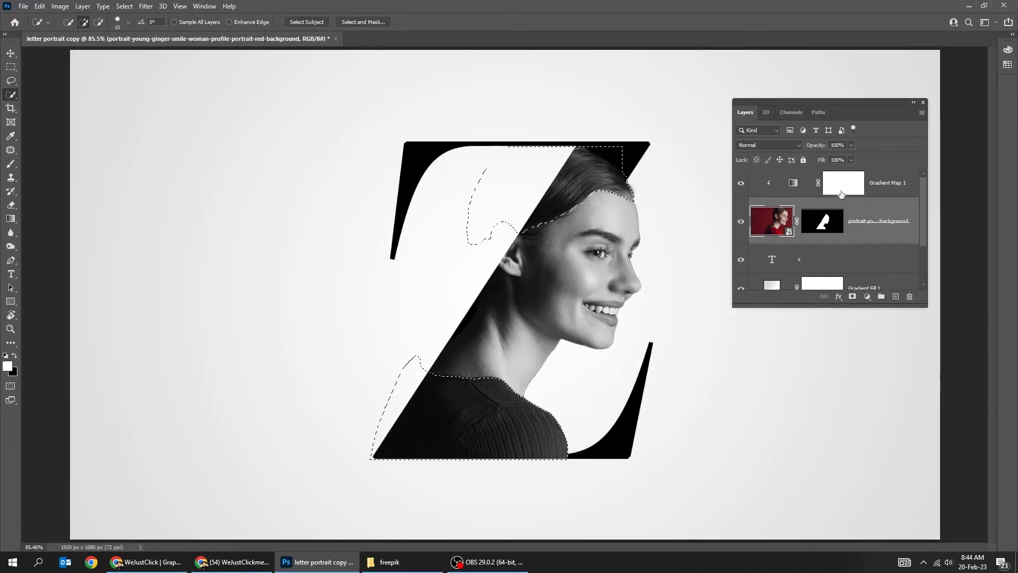
click(842, 183)
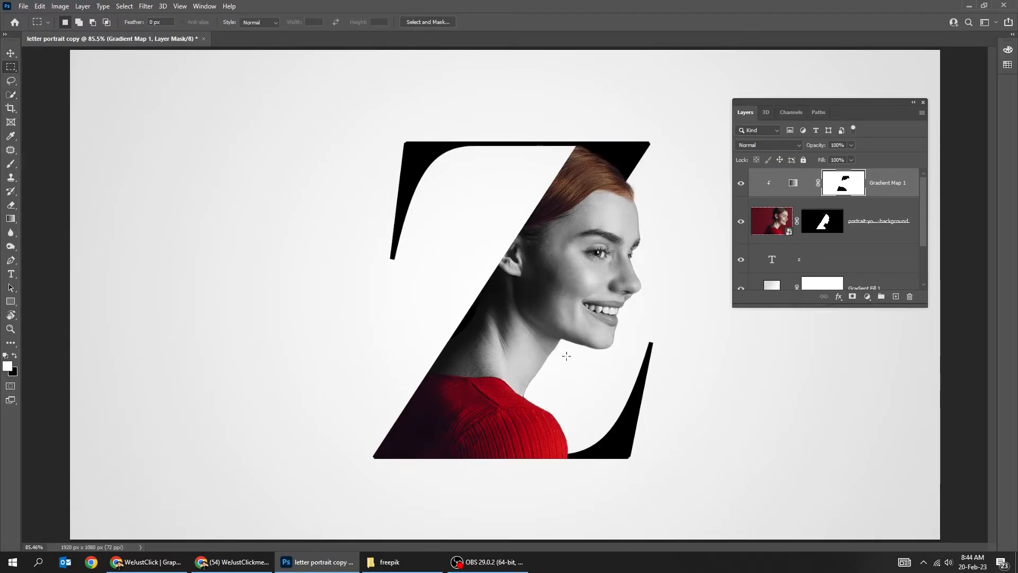
click(10, 53)
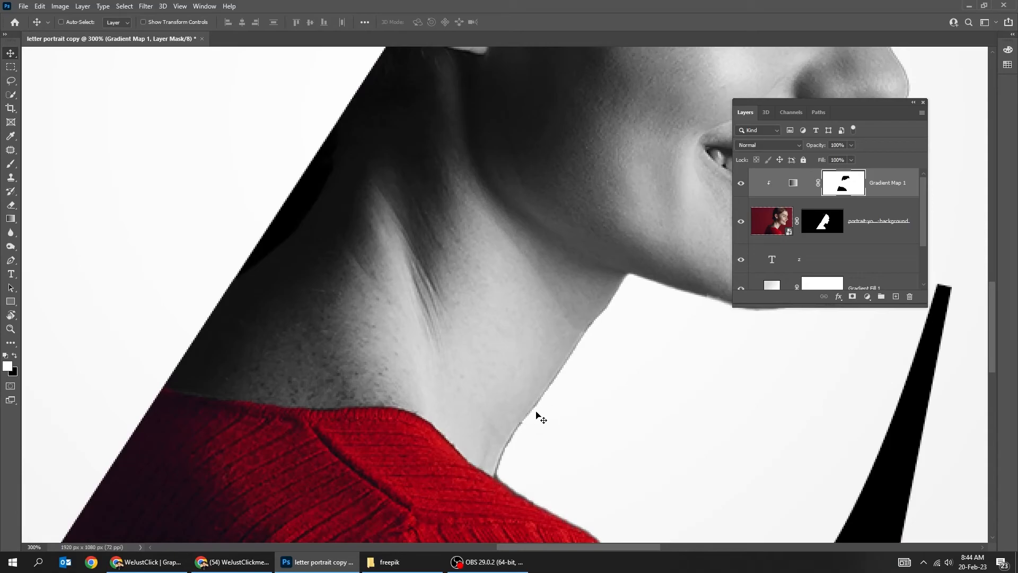
Fit the image in view and apply Filter > Other > Minimum to the portrait's mask.
key(ctrl+0)
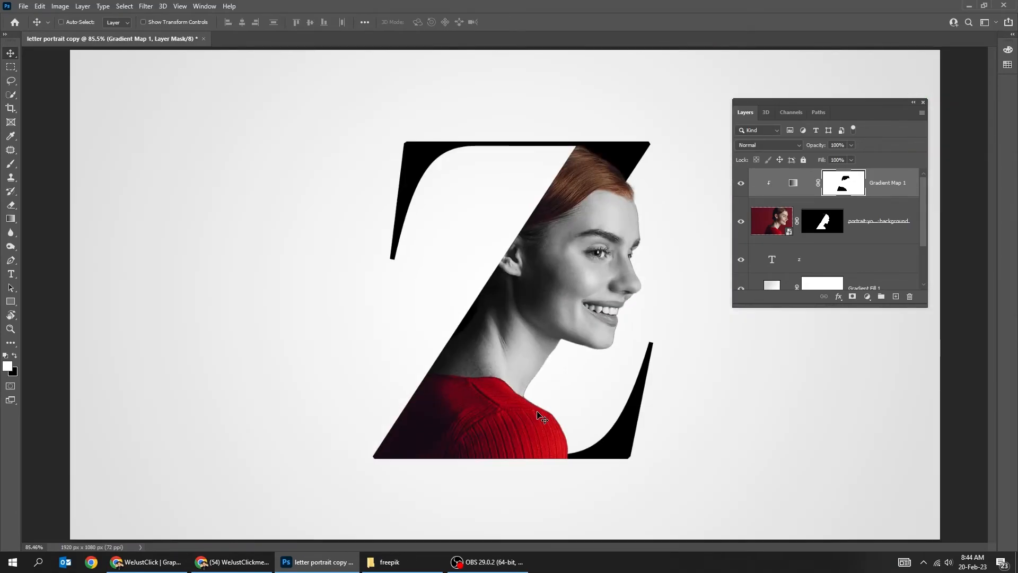
click(822, 220)
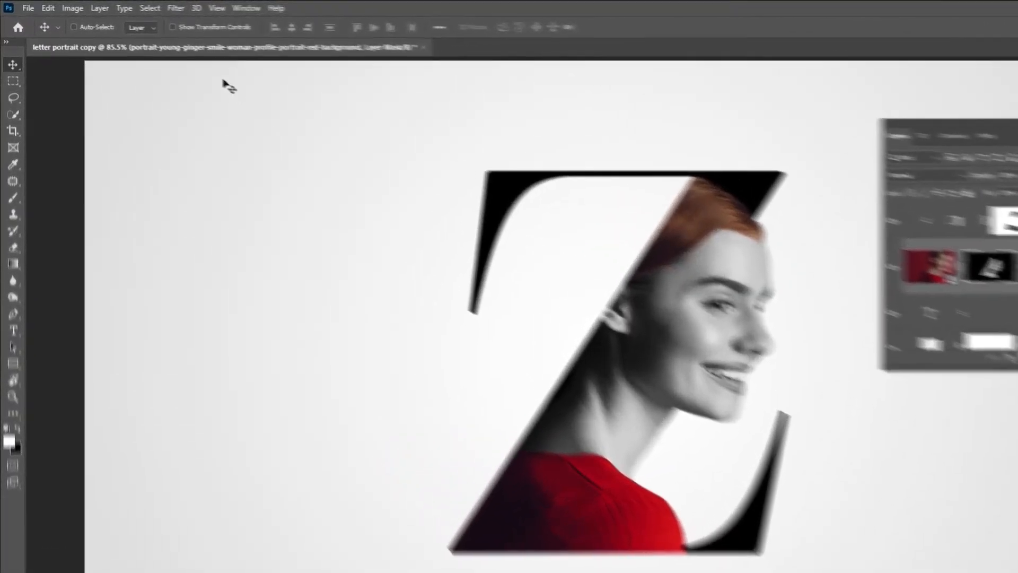
click(205, 9)
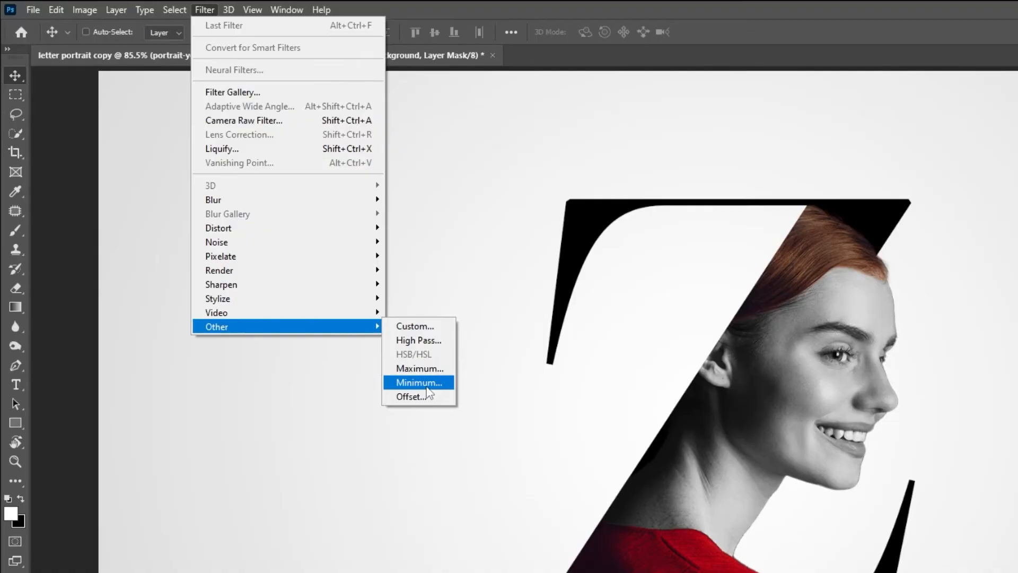
click(418, 381)
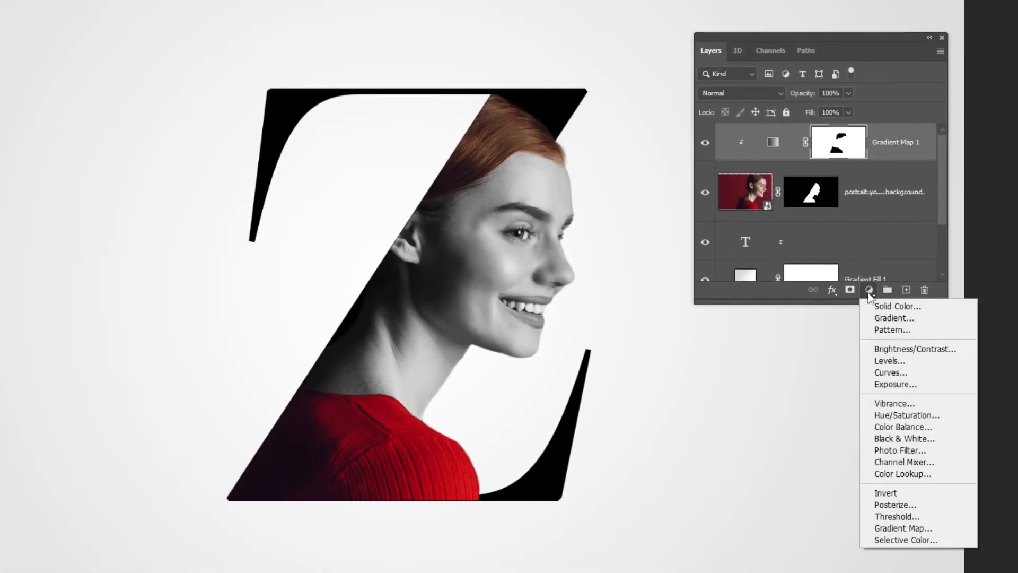
Add an Exposure adjustment clipped to the portrait and set it to +0.46.
click(894, 384)
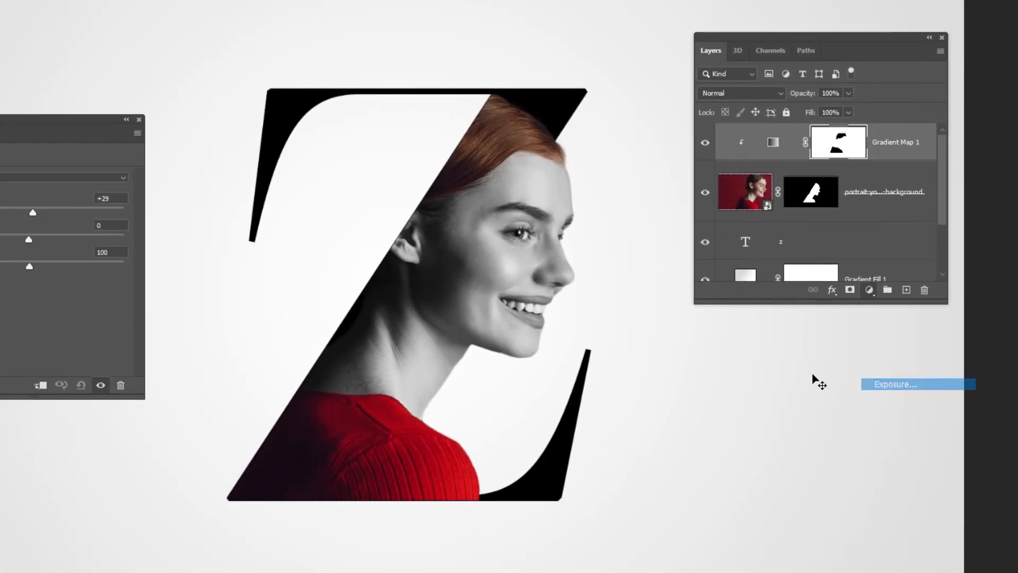
click(896, 384)
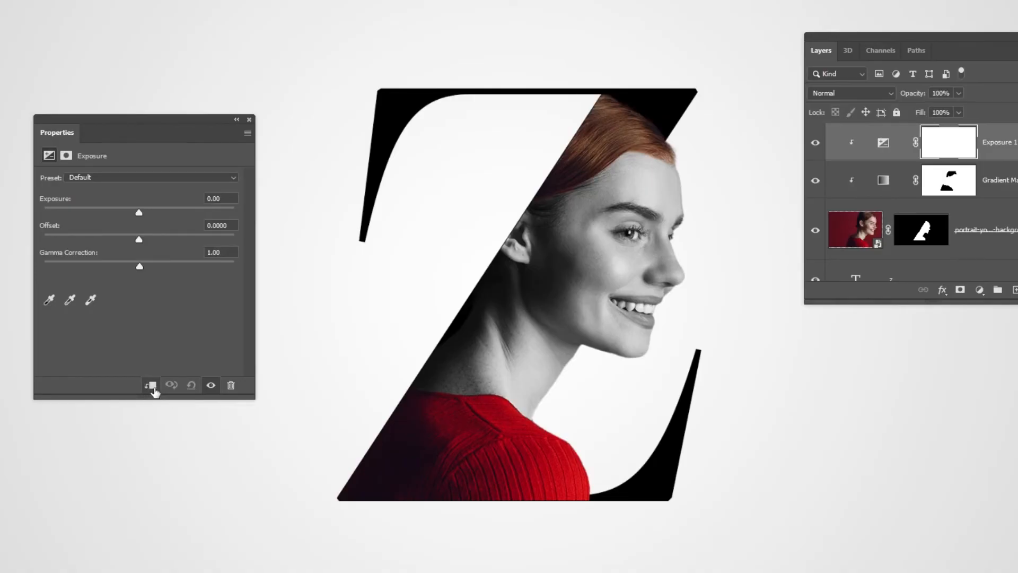
mouse_move(130, 225)
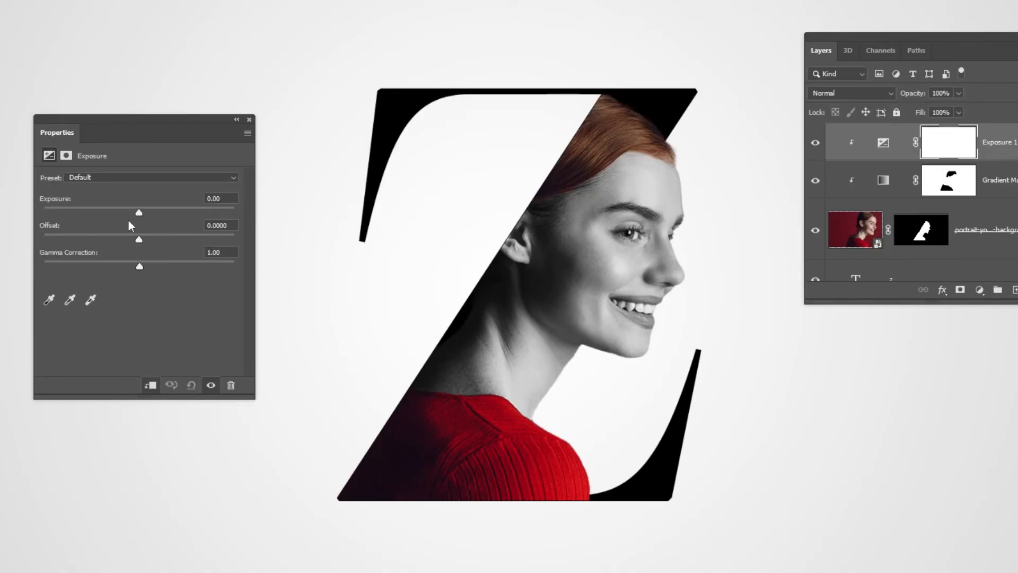
drag(138, 213, 148, 212)
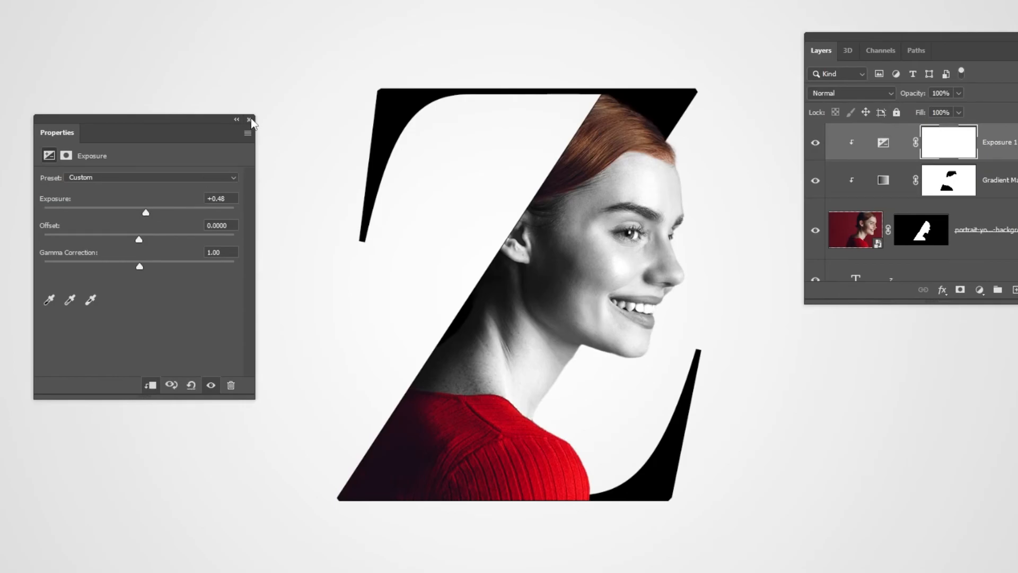
click(251, 121)
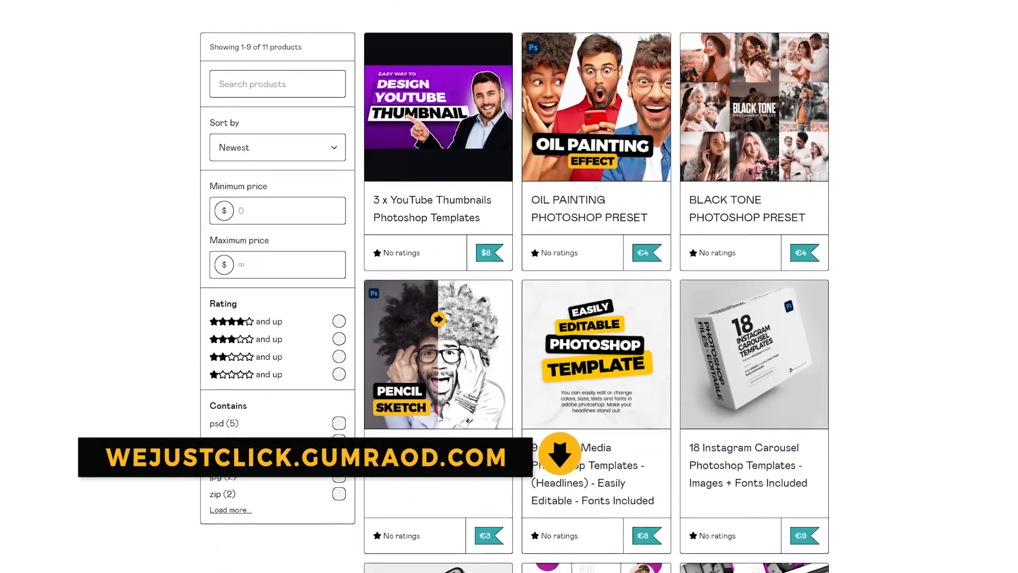
Scroll down the Gumroad grid of Photoshop templates and presets.
scroll(down, 3)
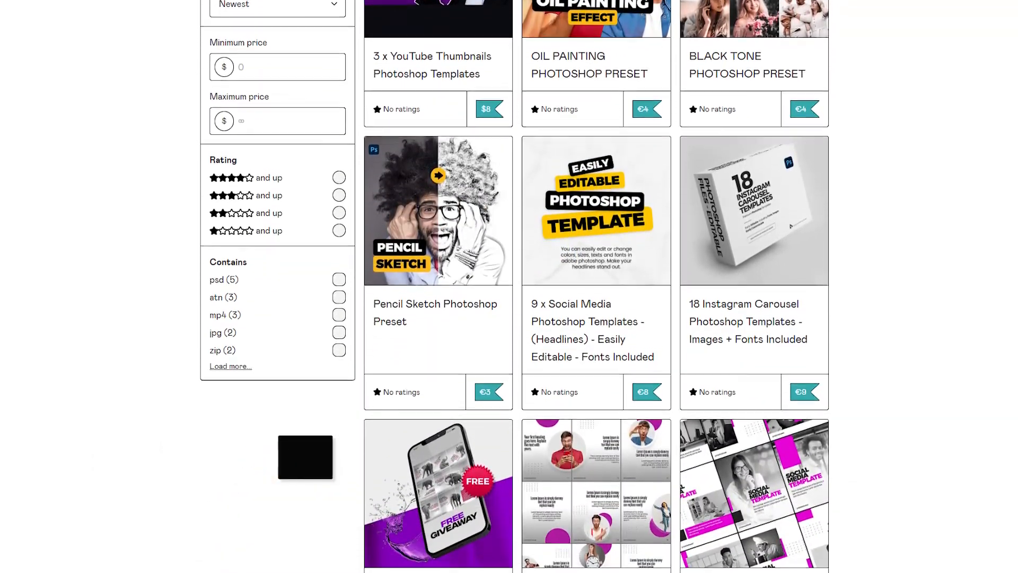